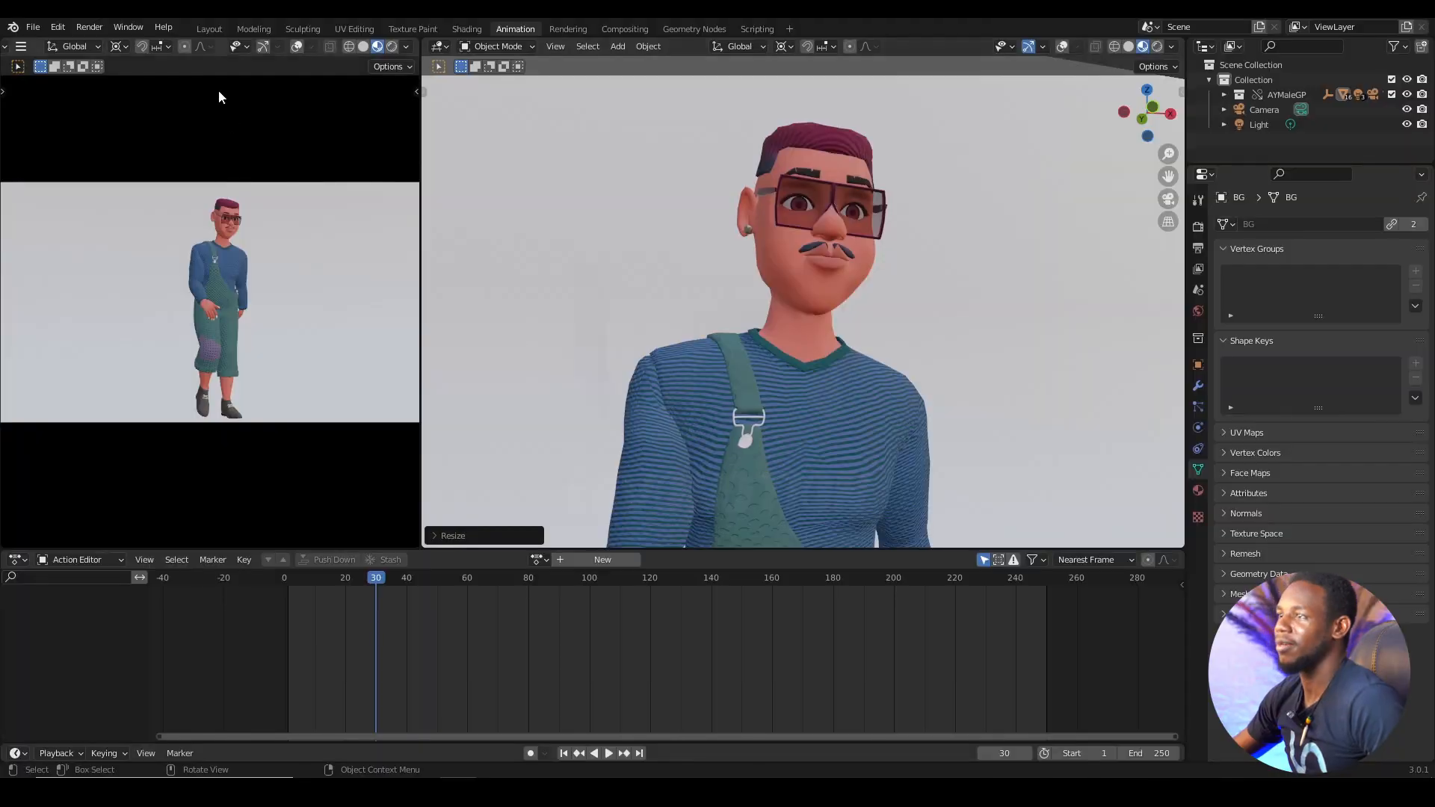
pyautogui.moveTo(547, 250)
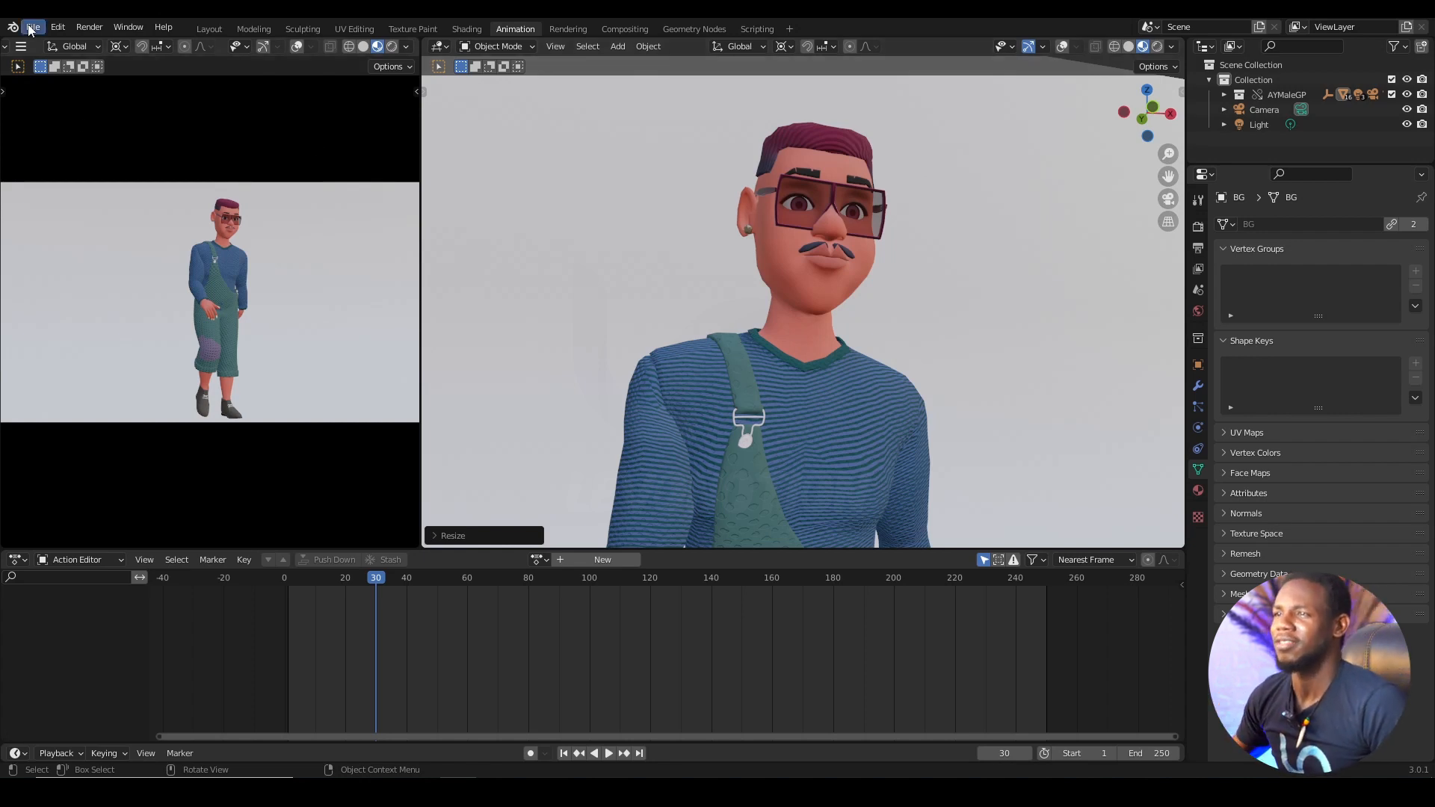
# Save the open character animation scene via File > Save.
pyautogui.click(33, 26)
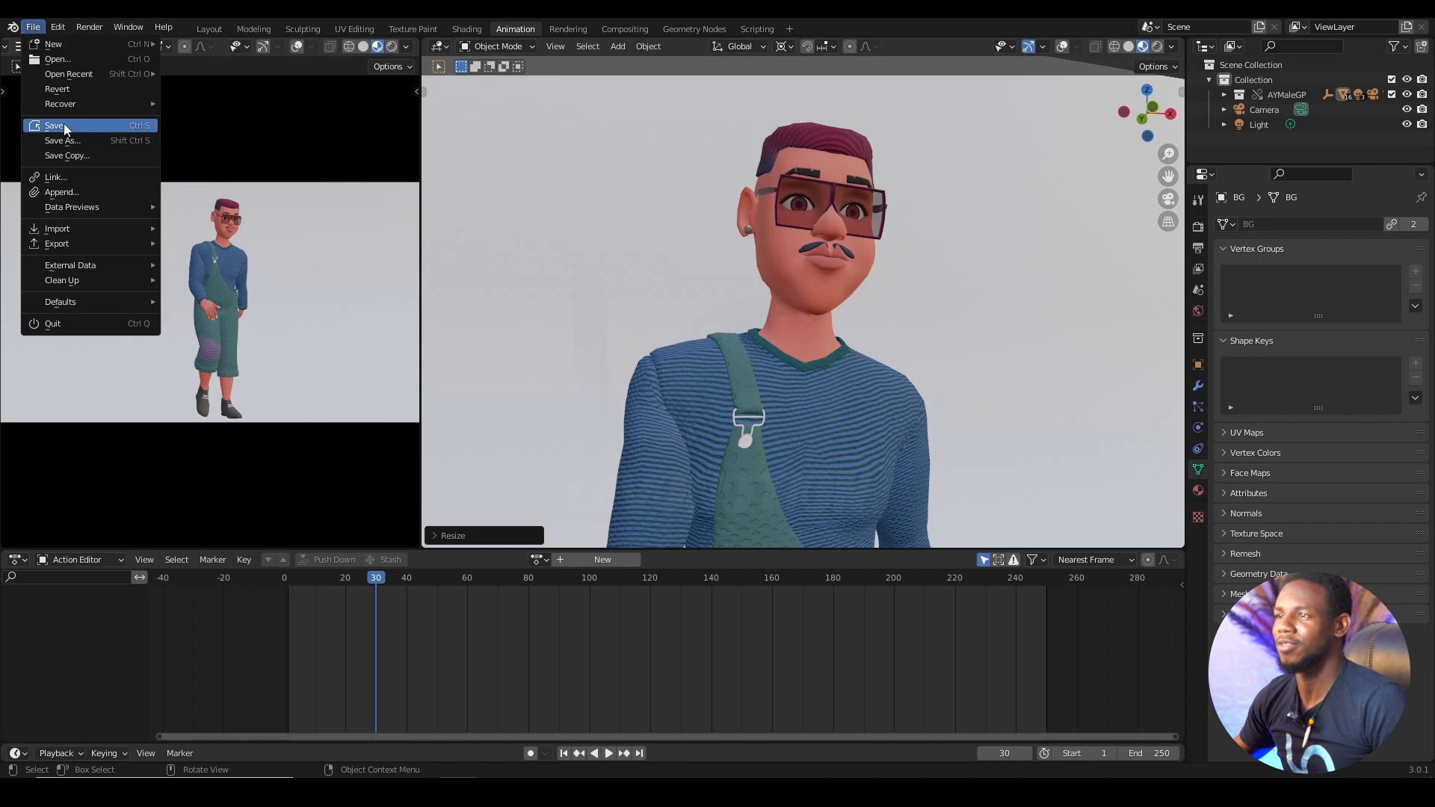
pyautogui.click(52, 125)
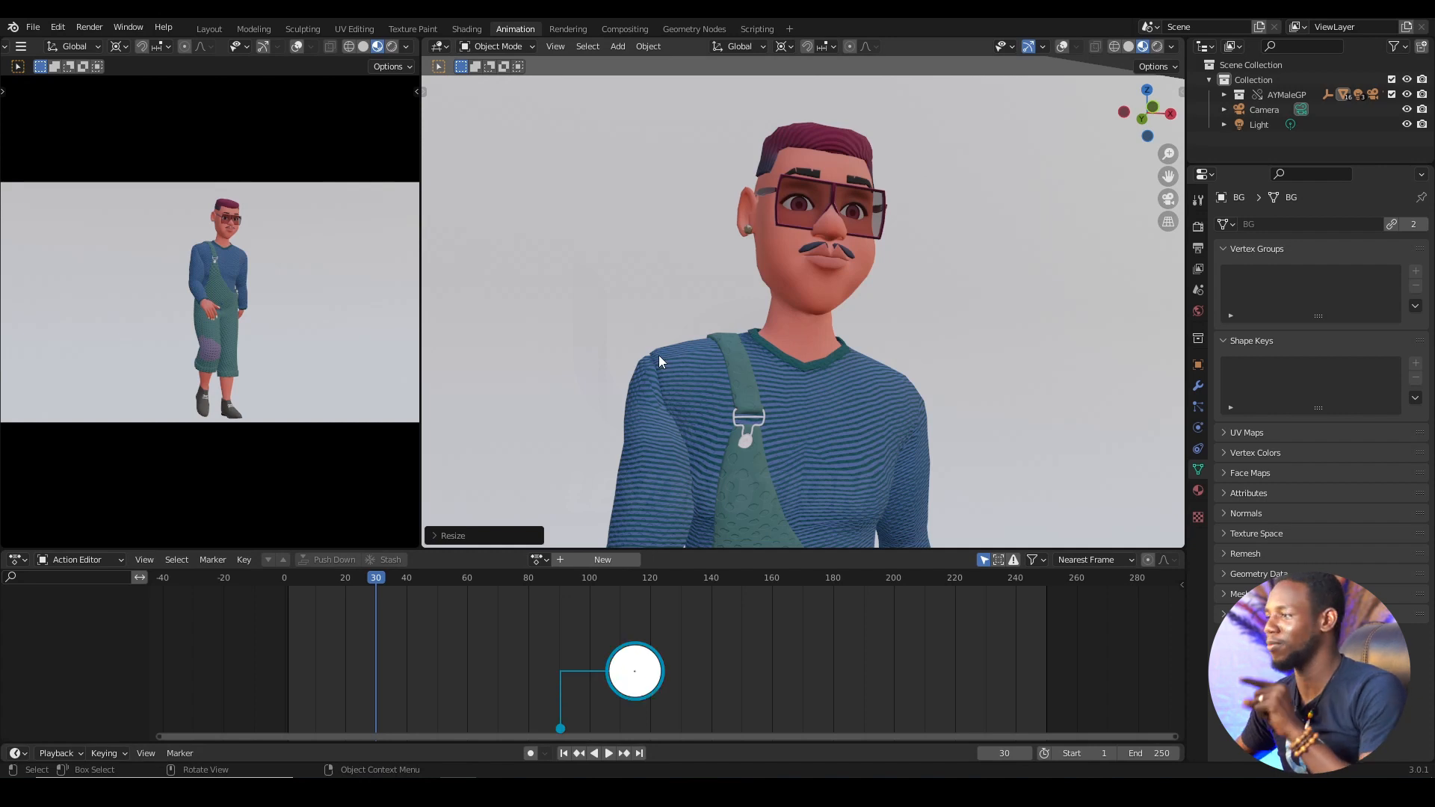
# Start a new General default scene from the File menu, replacing the character file.
pyautogui.click(33, 27)
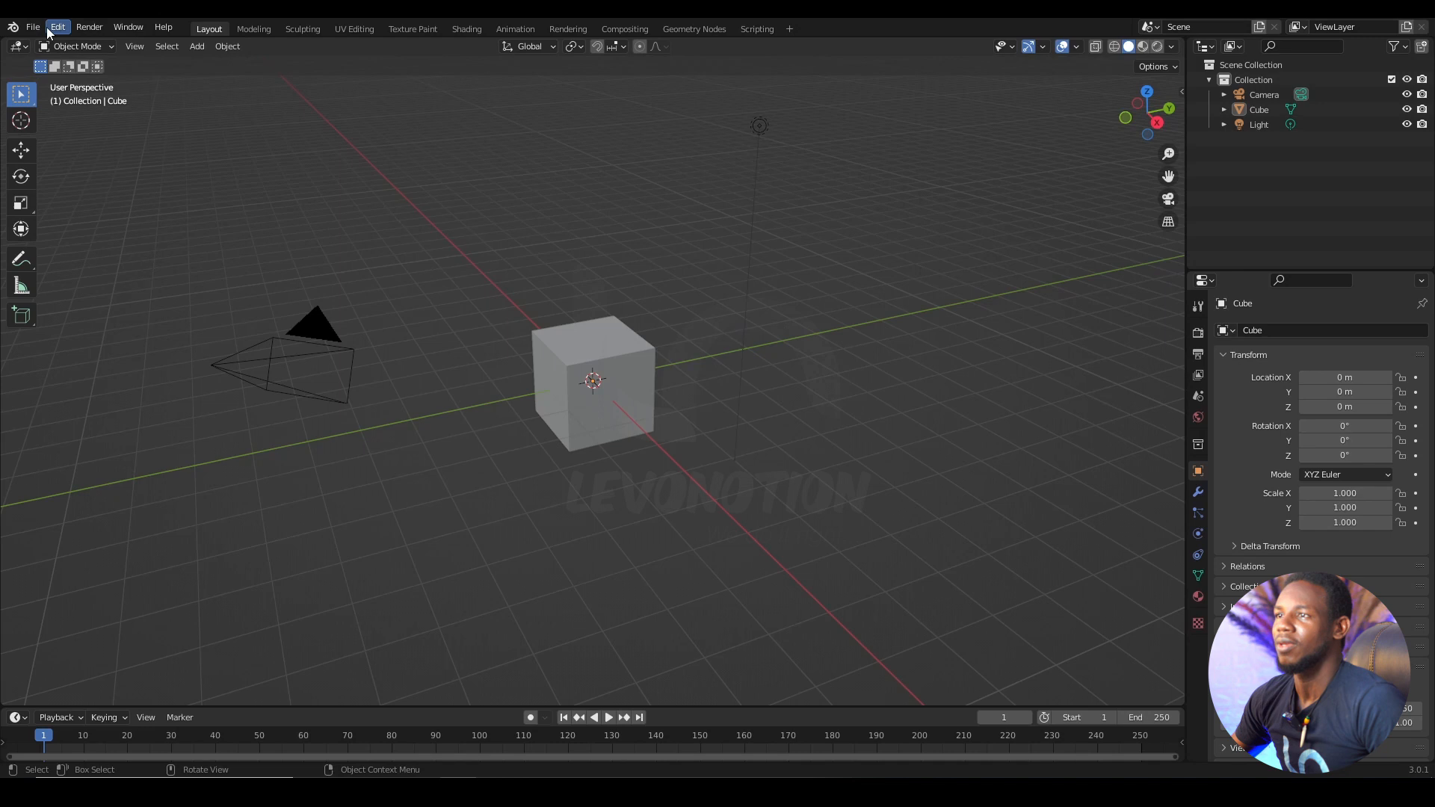
pyautogui.click(33, 27)
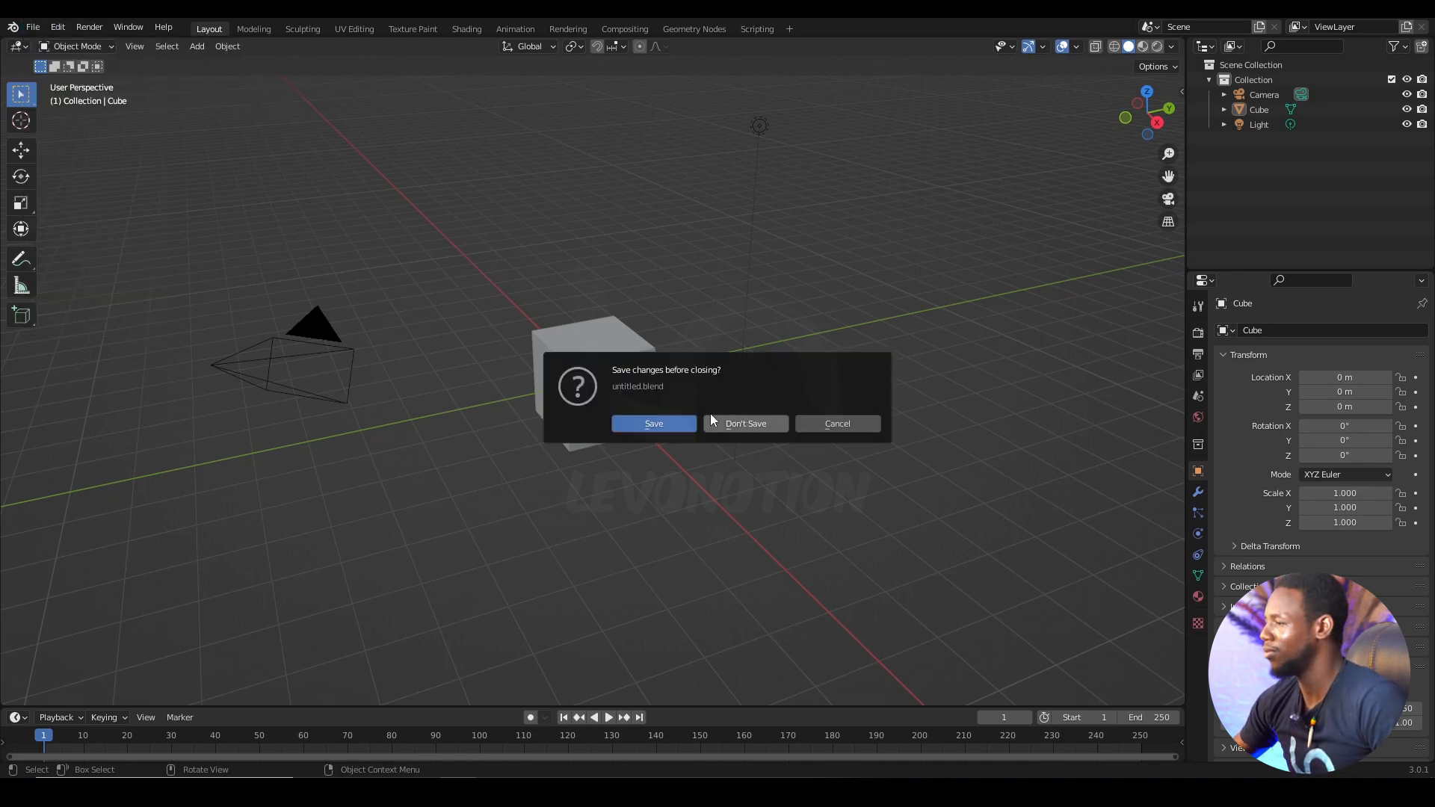
pyautogui.click(746, 423)
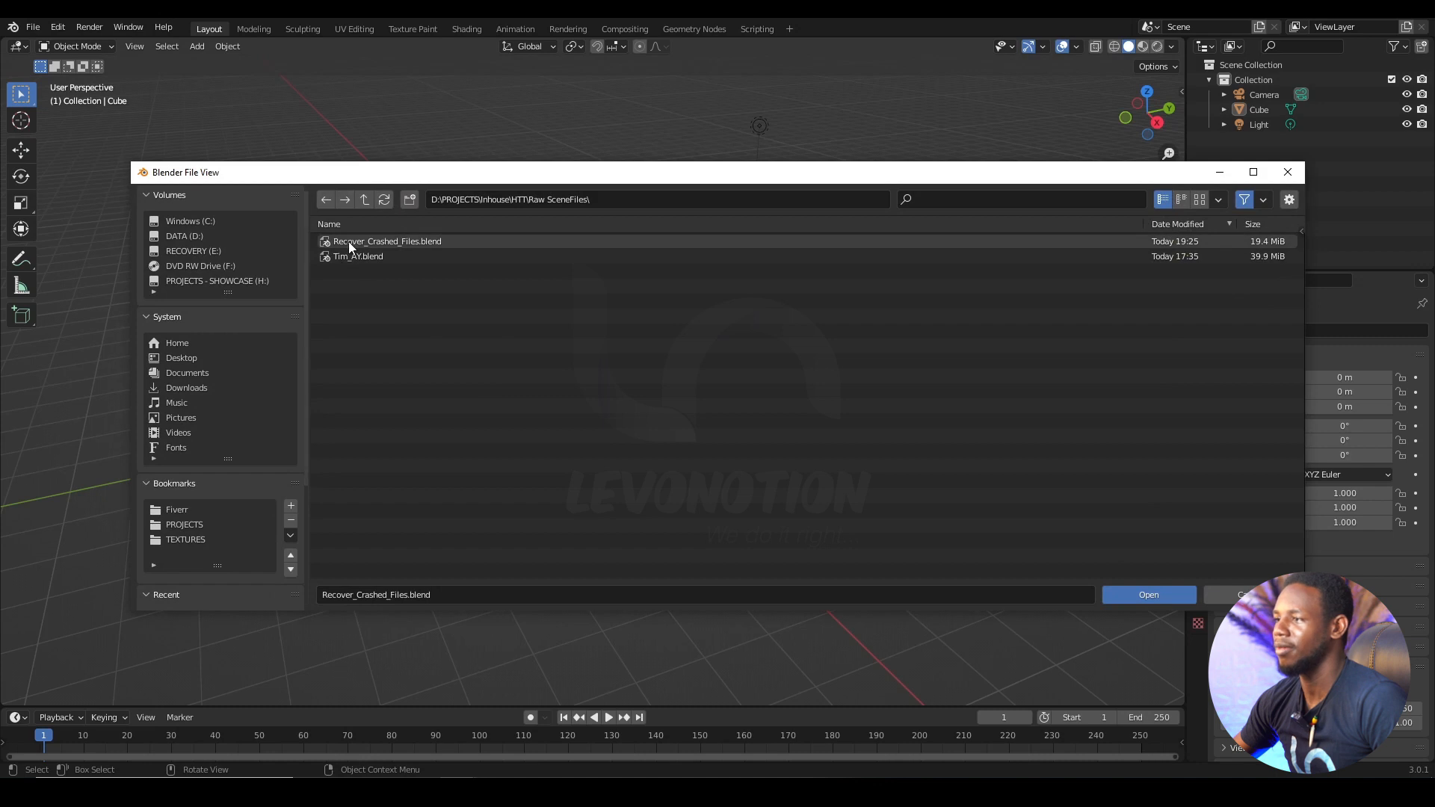
pyautogui.click(1148, 595)
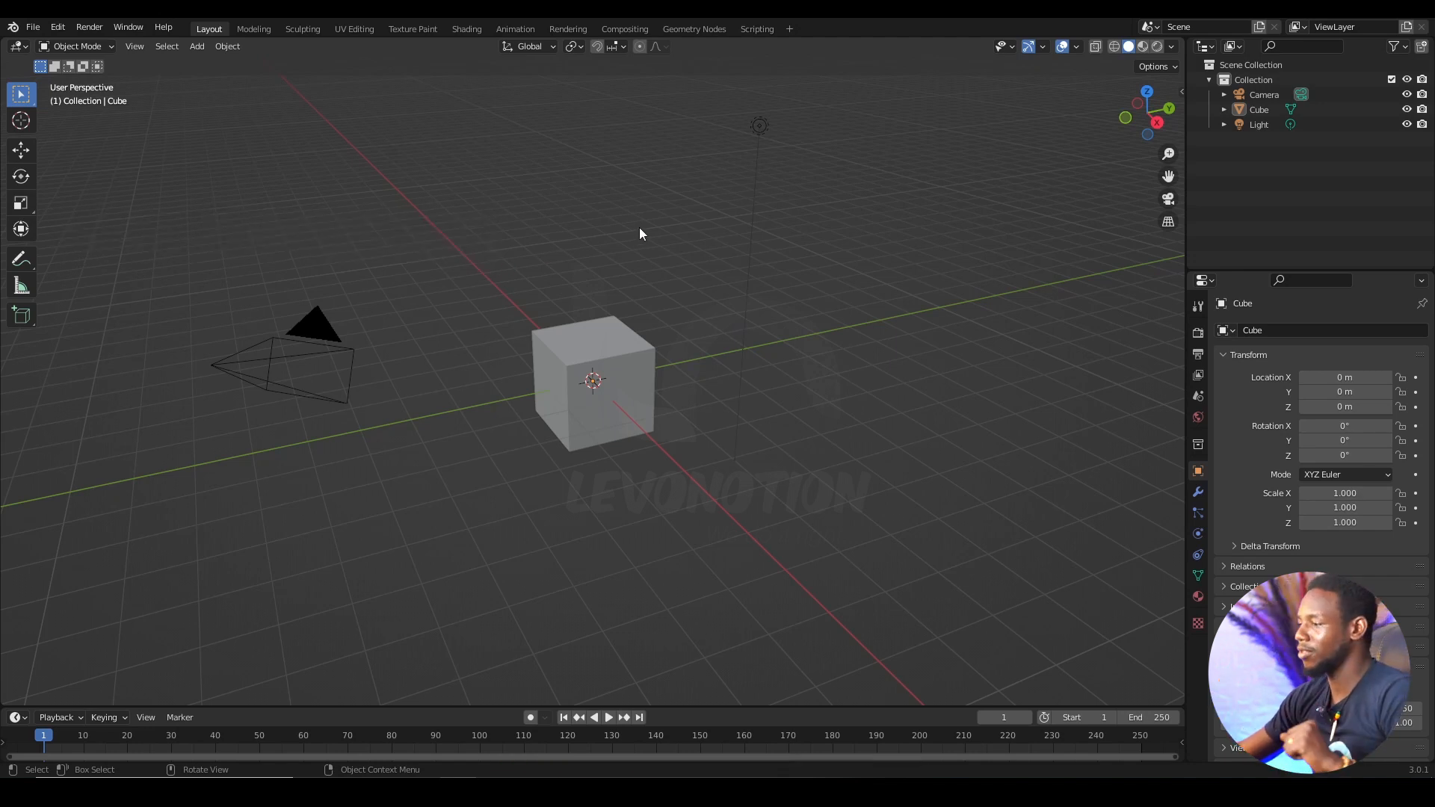
# Choose Recover > Auto Save and select Recover_Crashed_Files_6804_autosave.blend in the browser.
pyautogui.click(33, 26)
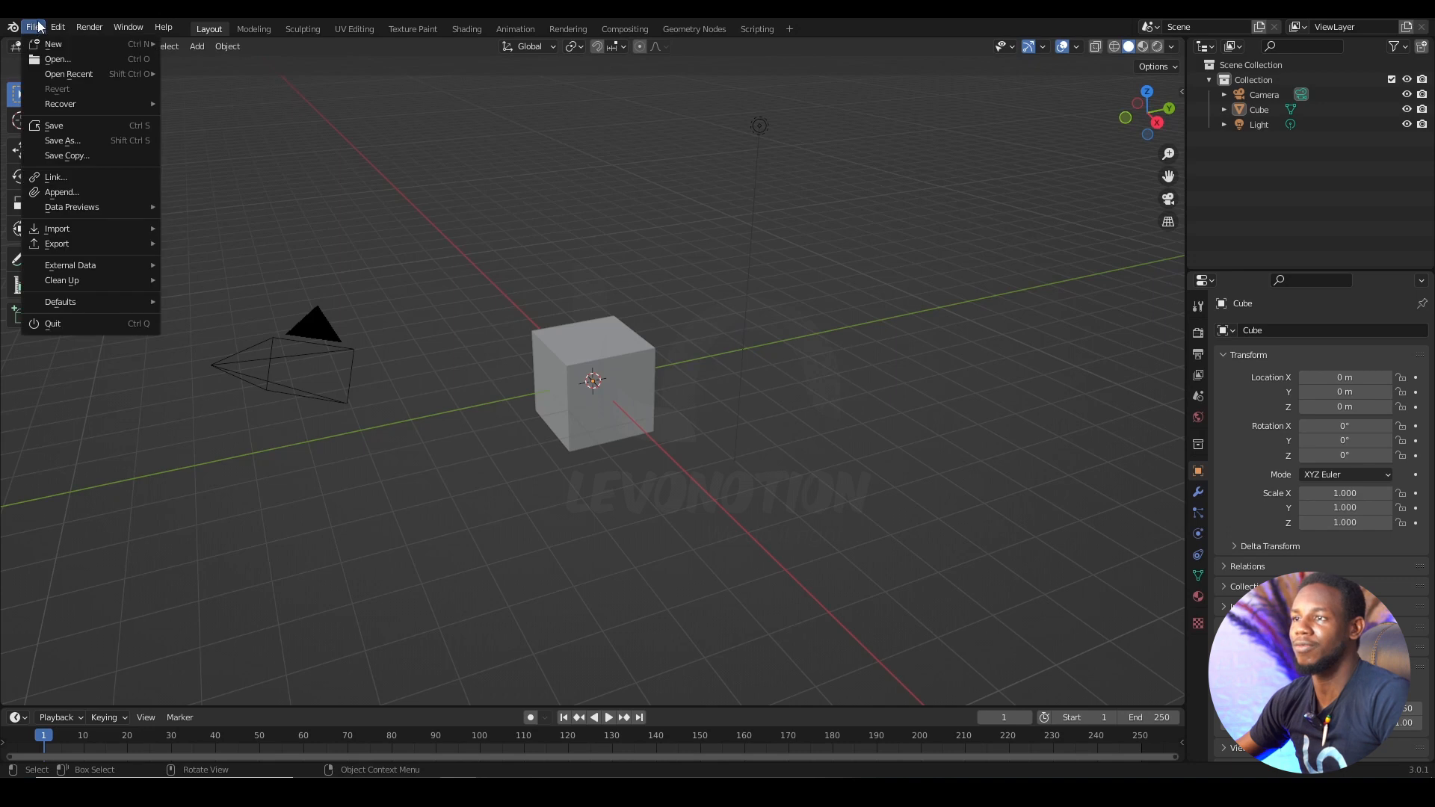
pyautogui.moveTo(68, 104)
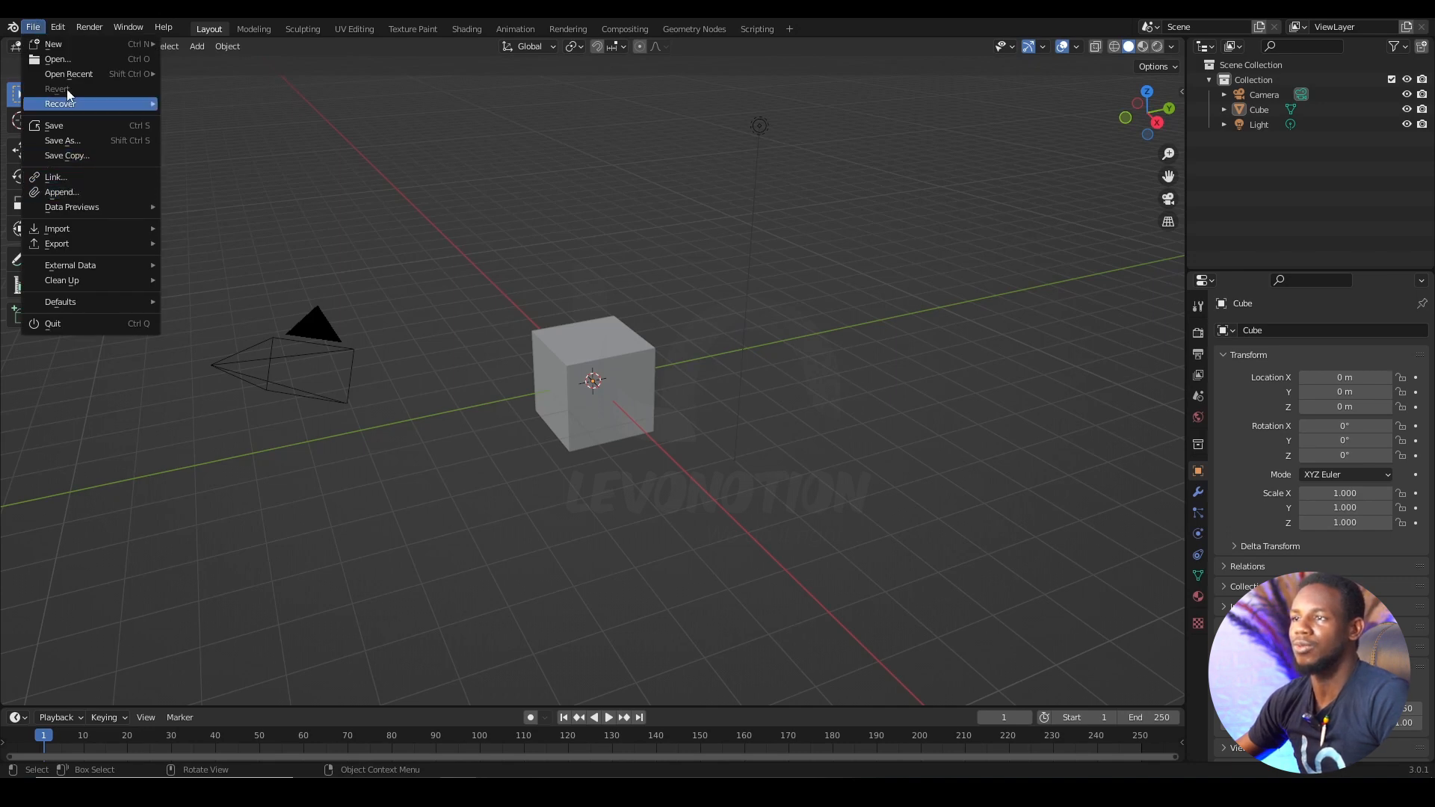
pyautogui.moveTo(75, 103)
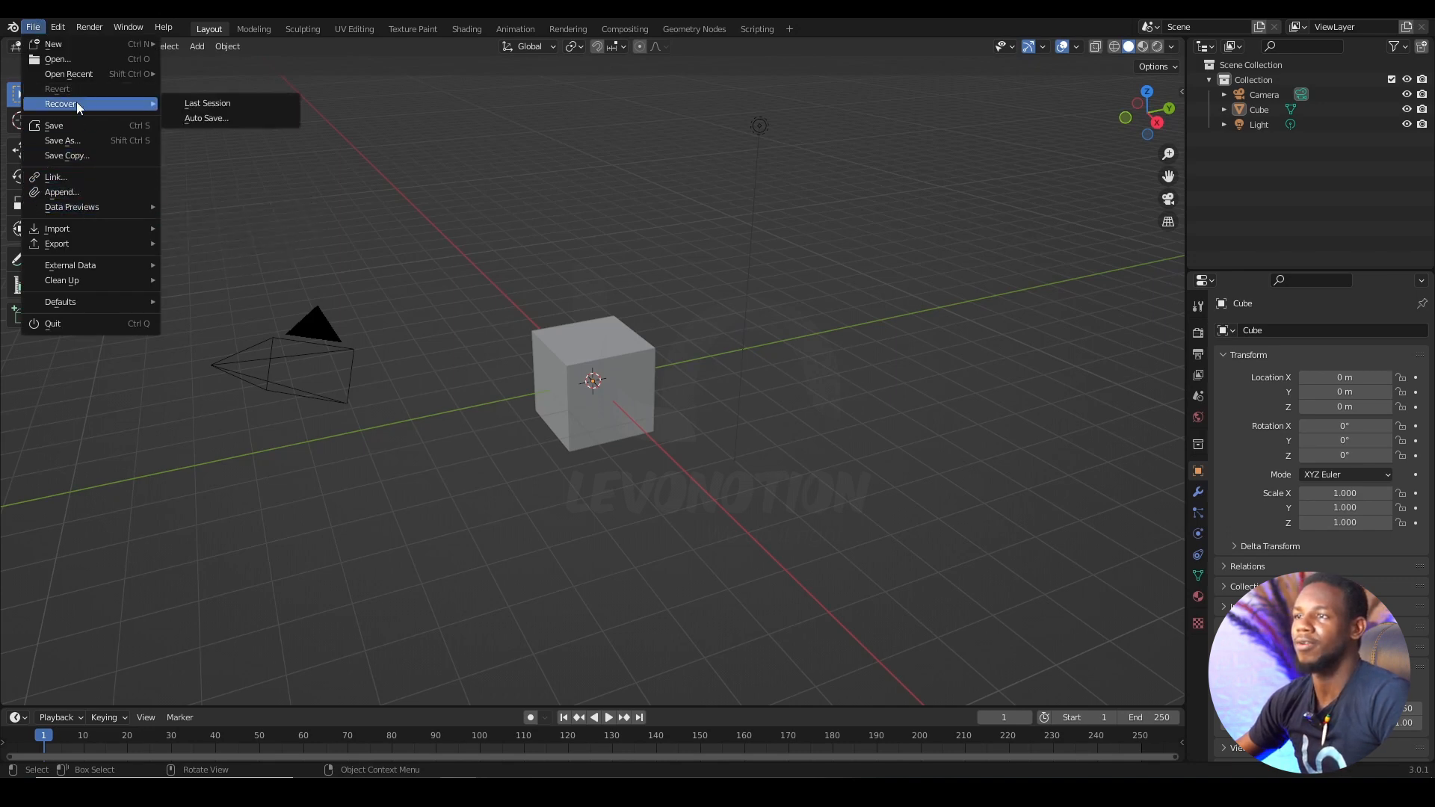
pyautogui.moveTo(213, 122)
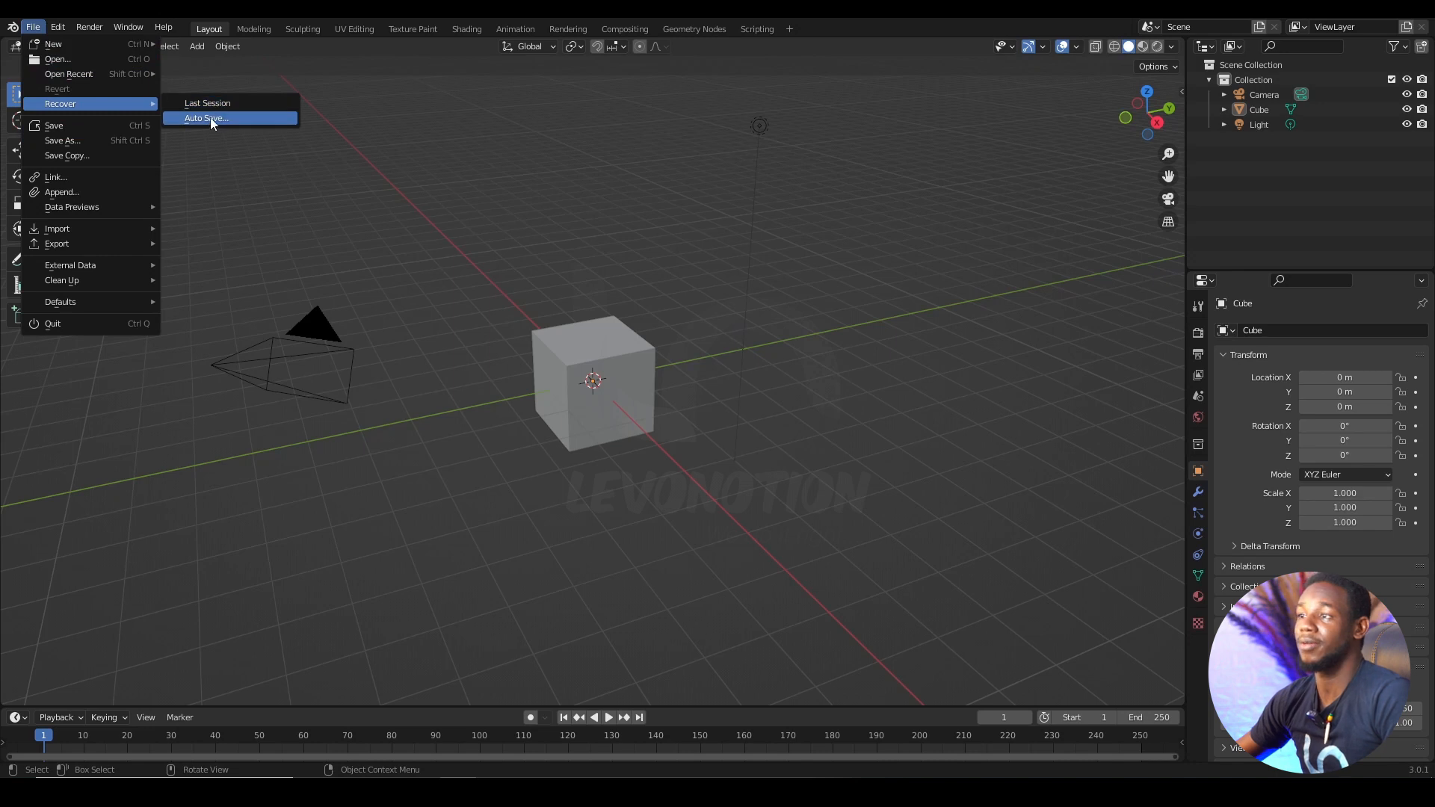
pyautogui.click(206, 118)
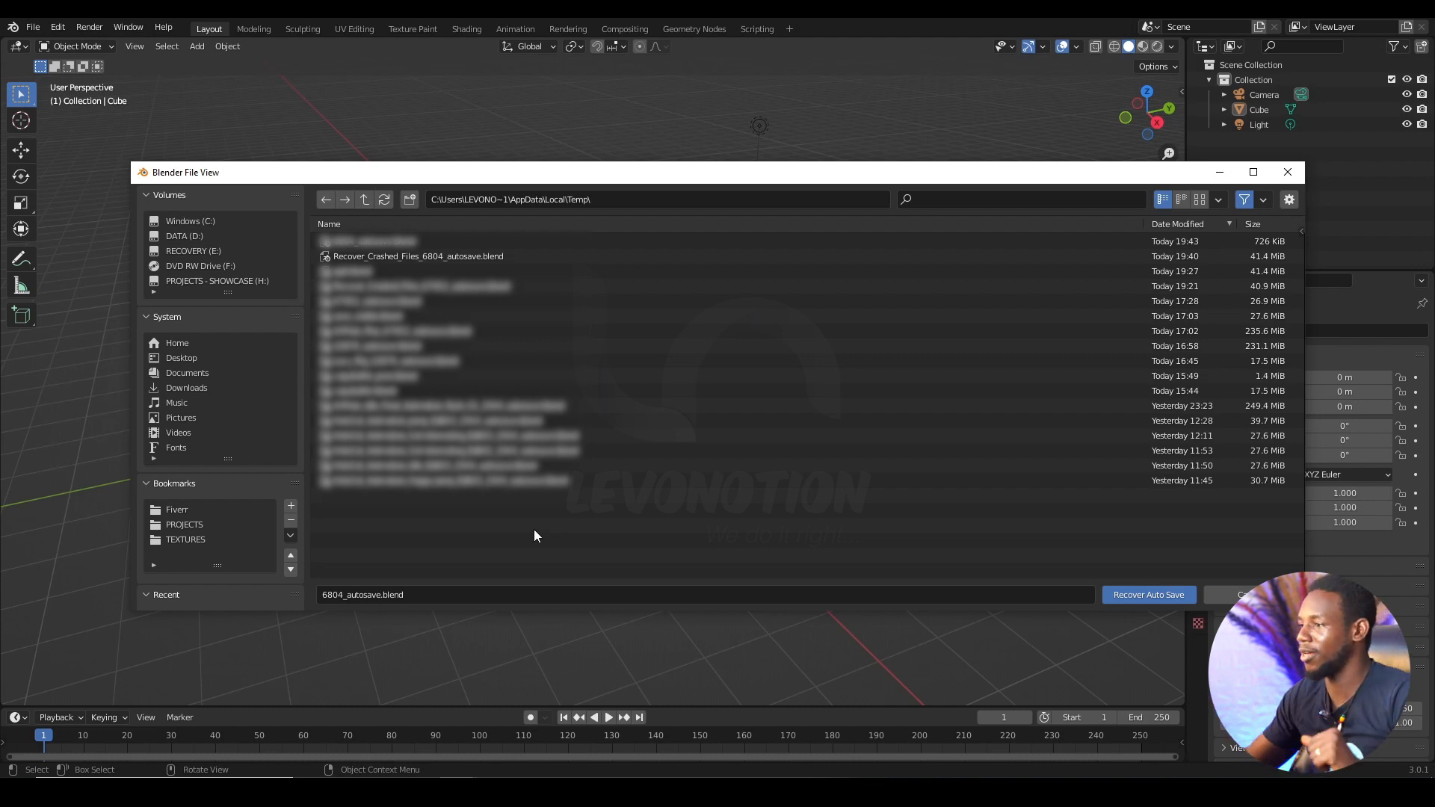
pyautogui.moveTo(738, 529)
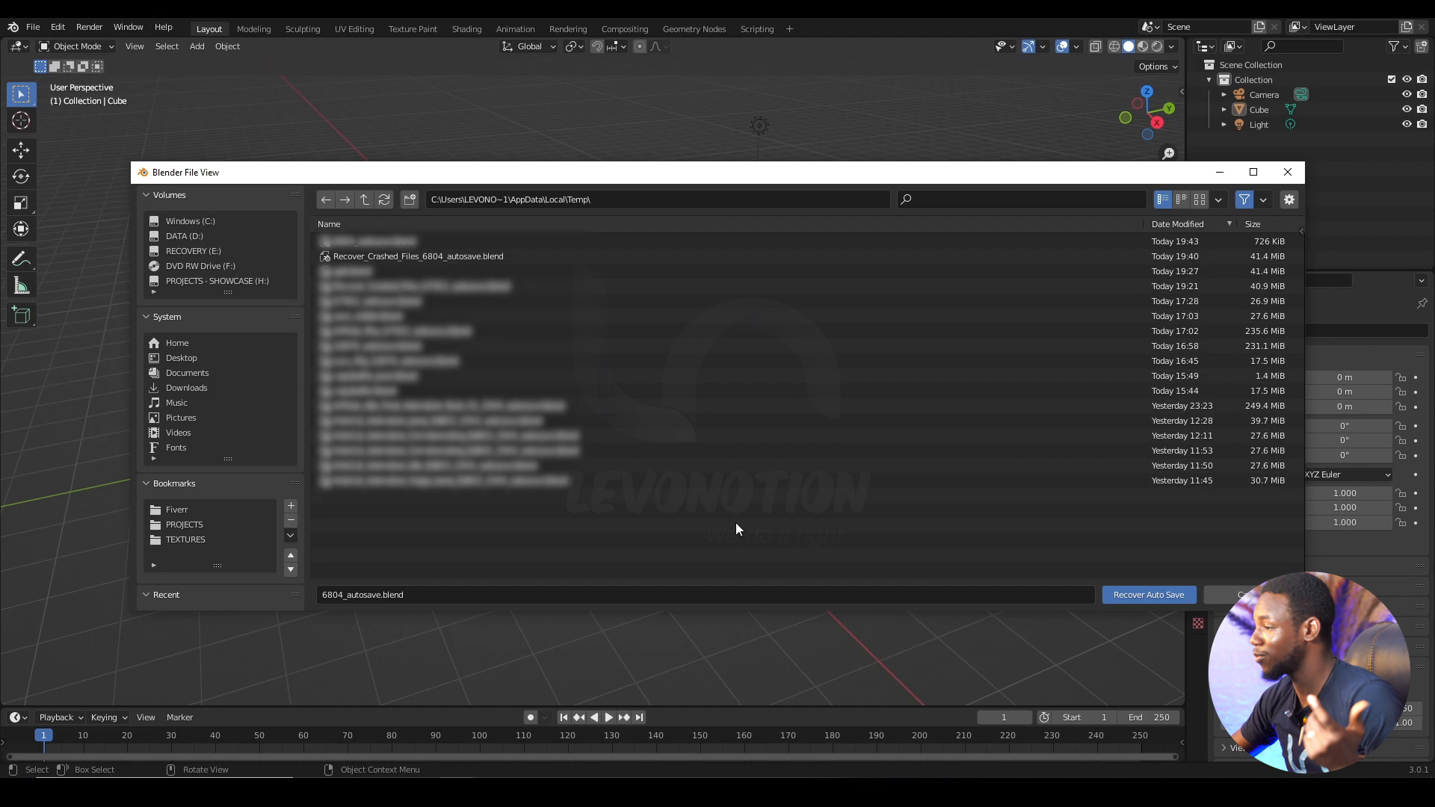
pyautogui.click(419, 257)
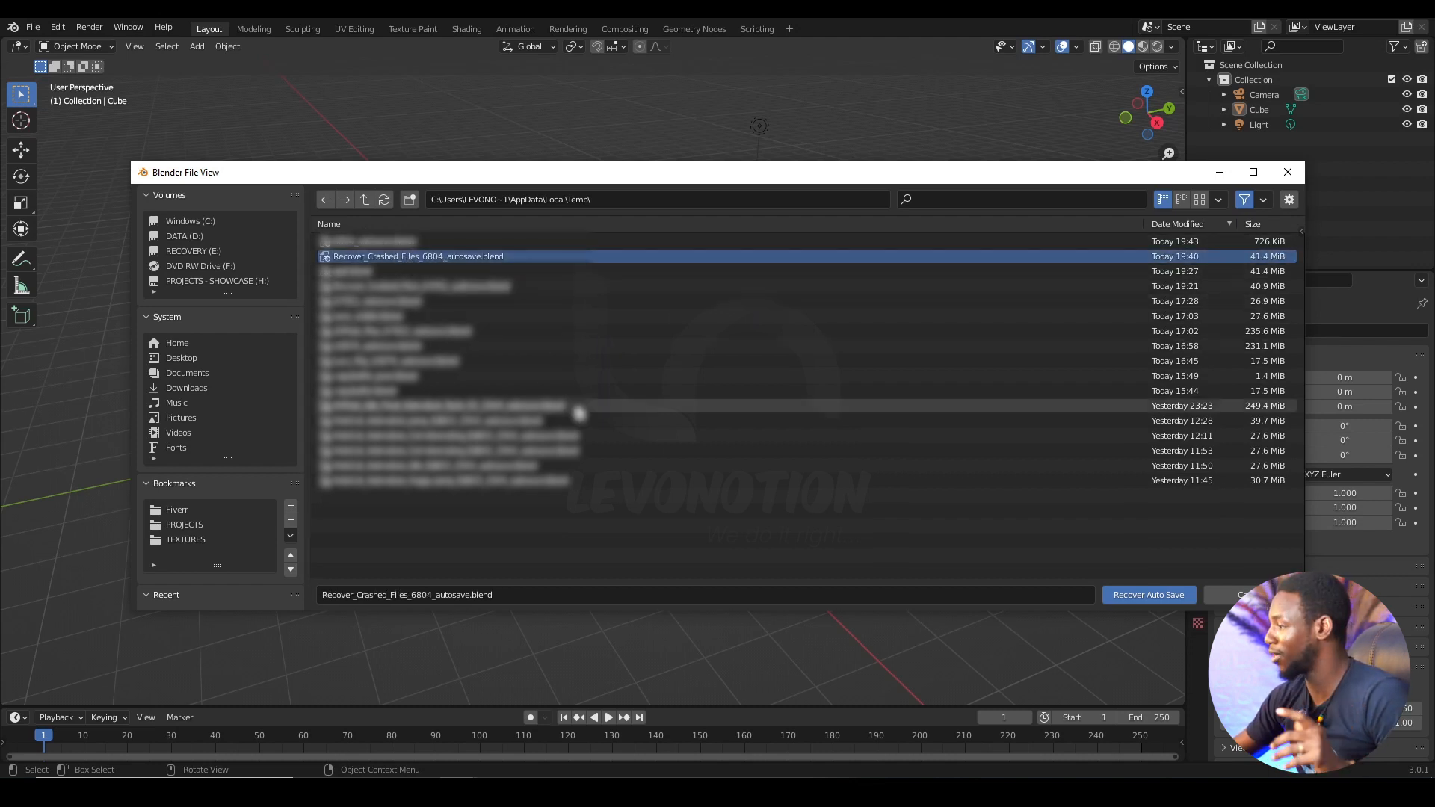
pyautogui.moveTo(977, 492)
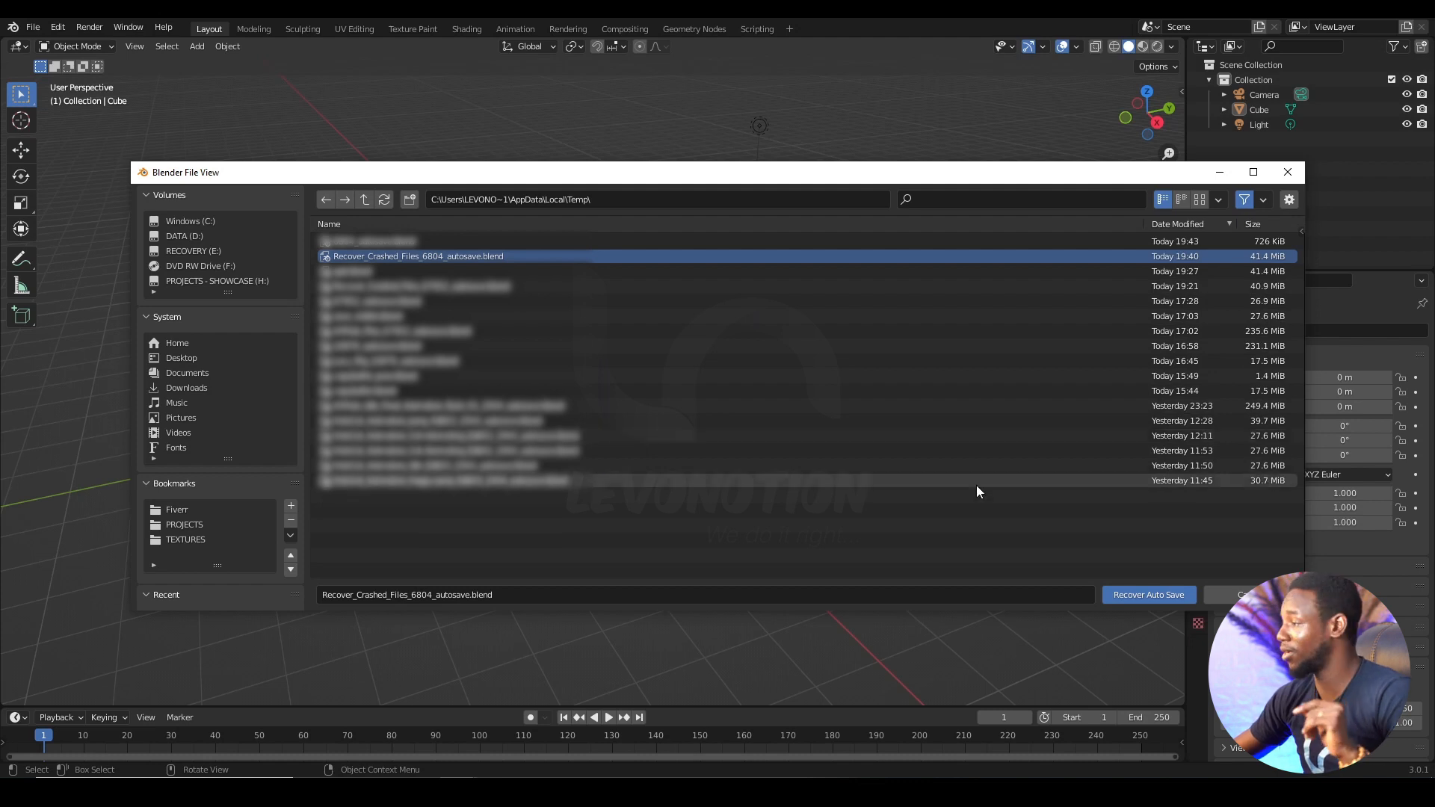
pyautogui.click(1148, 595)
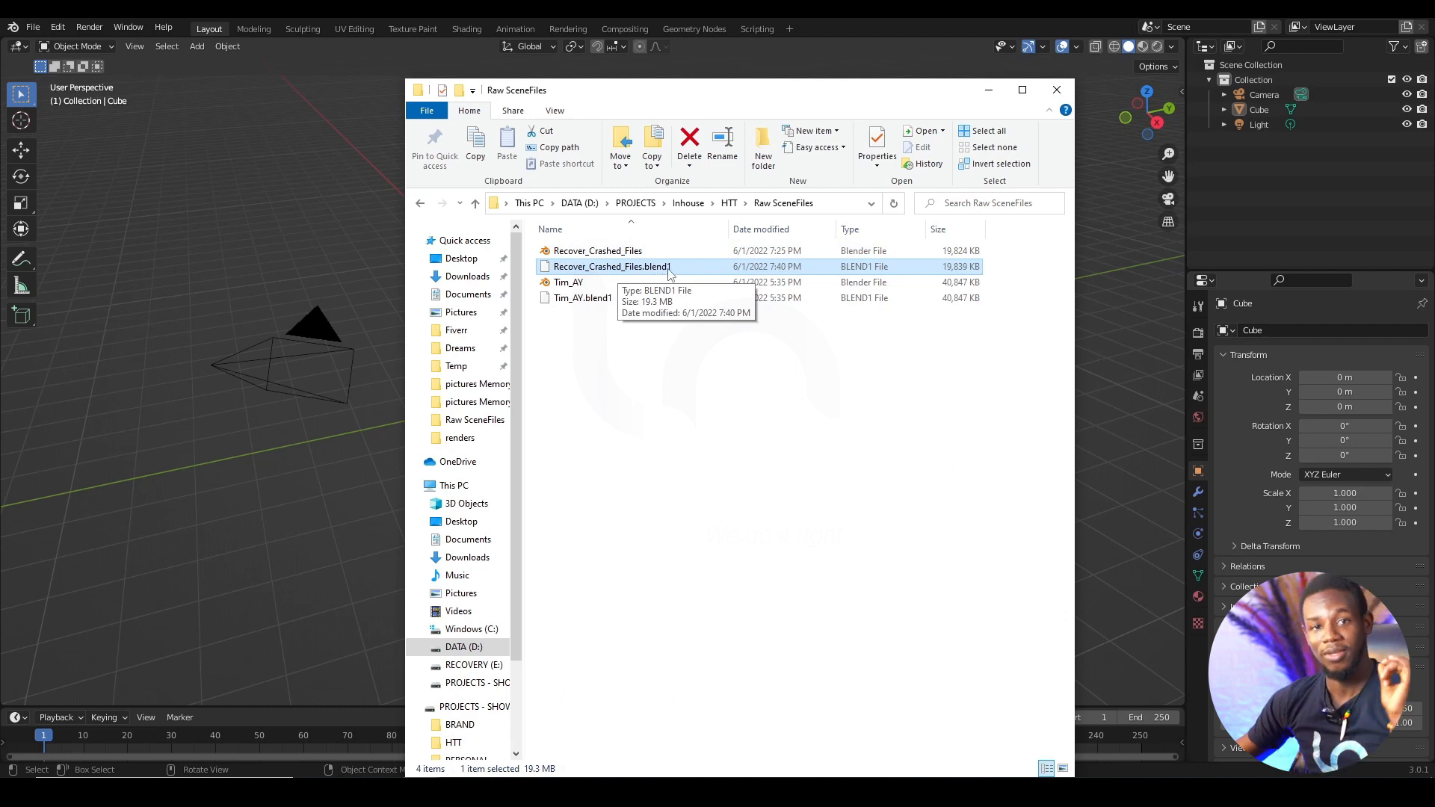
pyautogui.moveTo(674, 270)
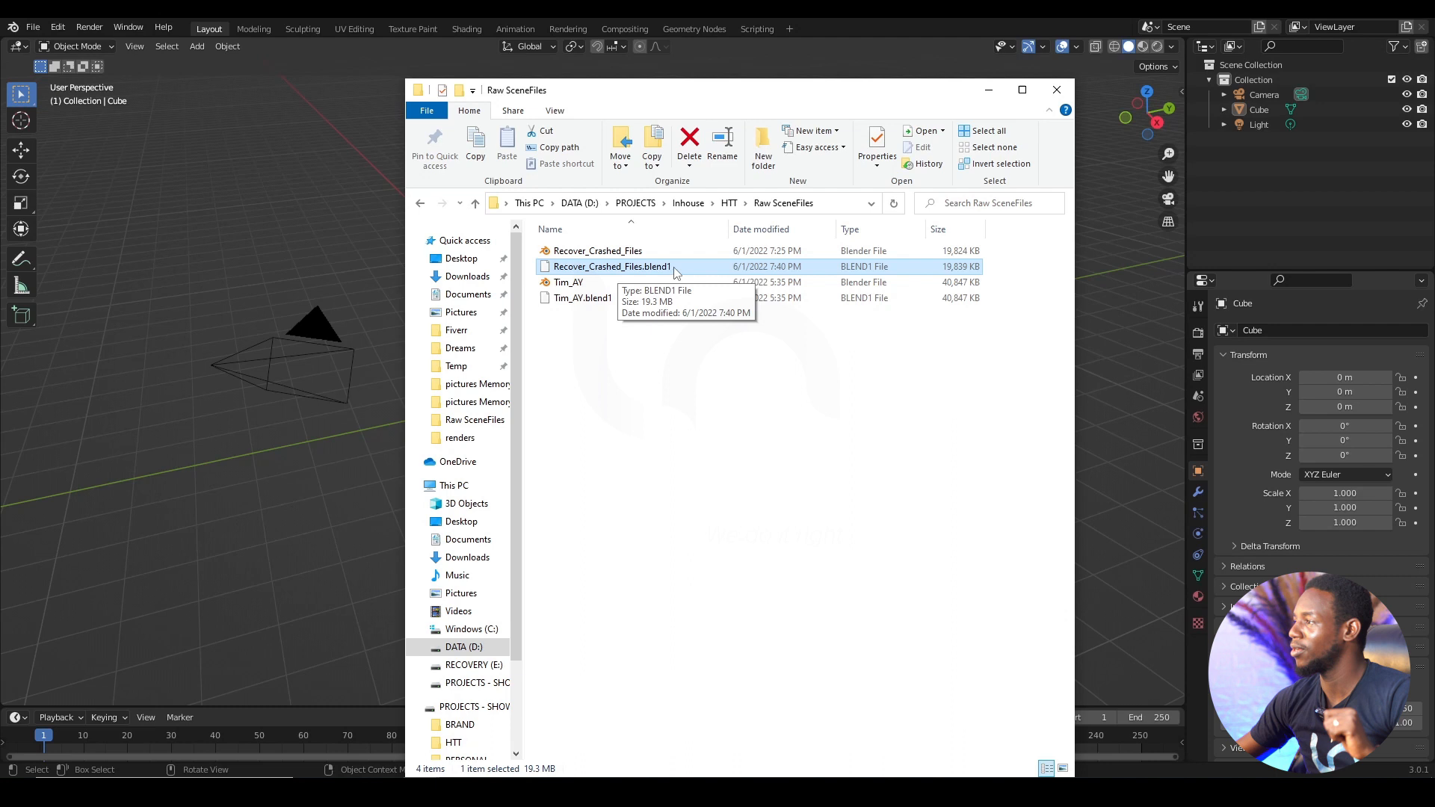
# Select the crashed Recover_Crashed_Files.blend in Raw SceneFiles for replacement by its .blend1 backup.
pyautogui.click(597, 251)
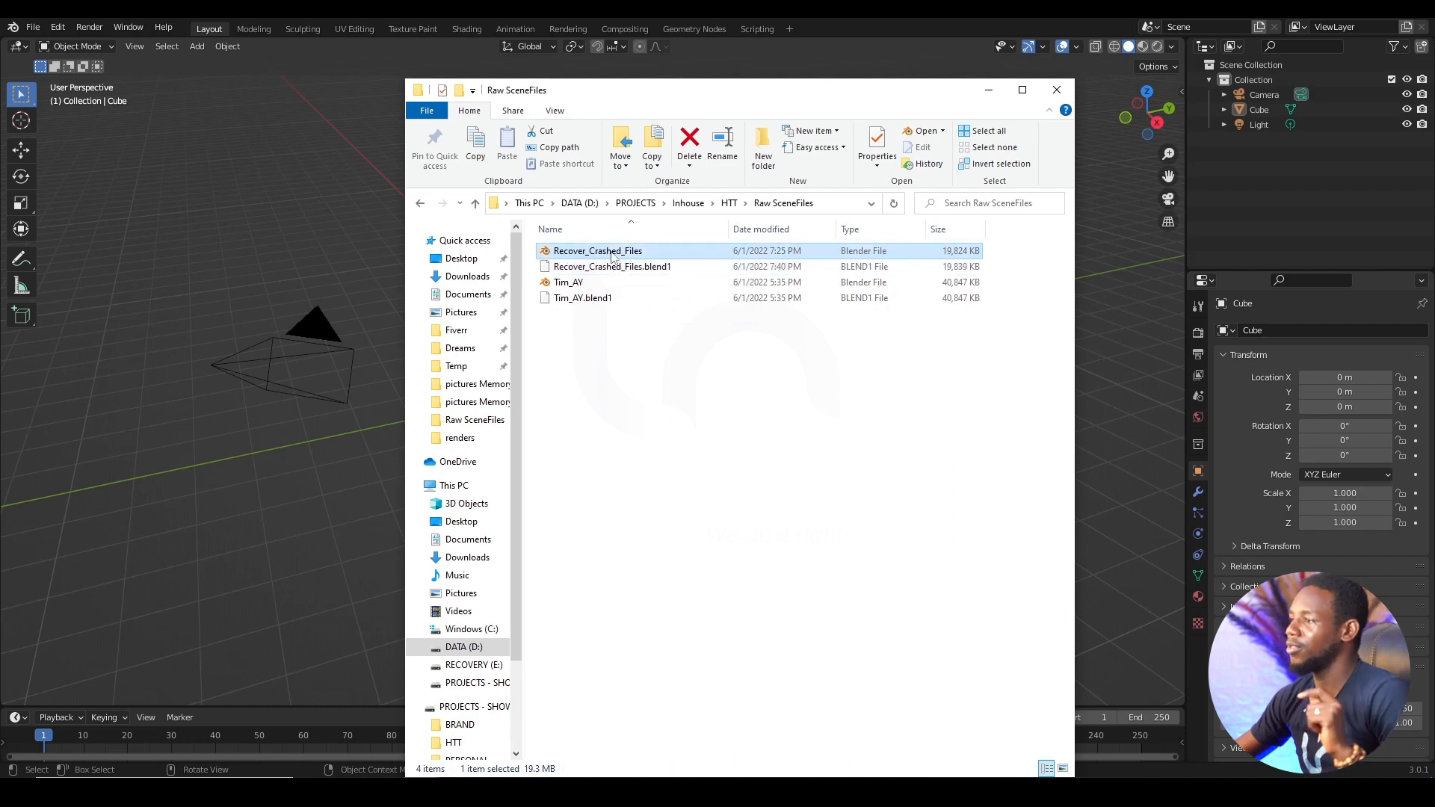
pyautogui.moveTo(574, 260)
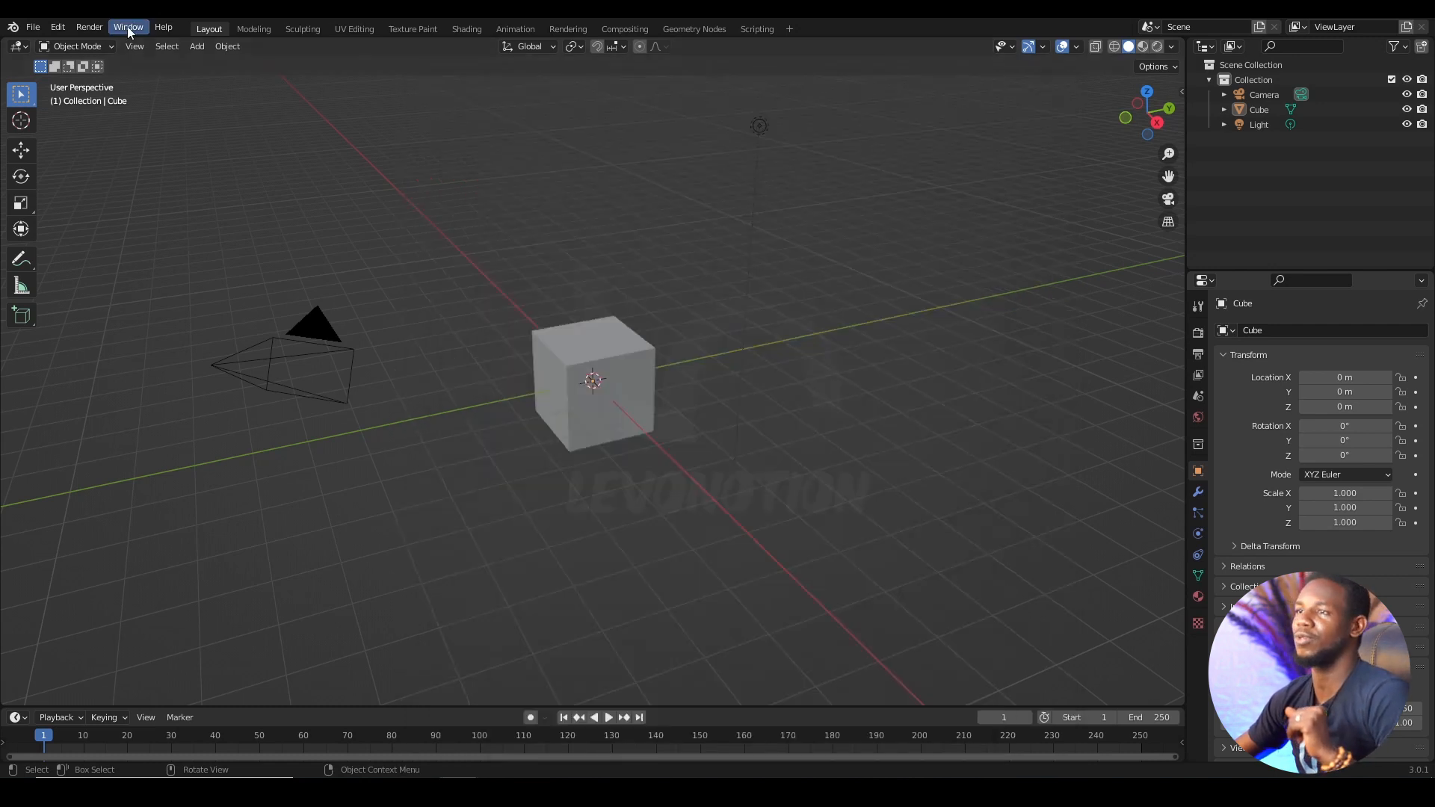
# Bring up Blender's Open file browser on the Raw SceneFiles folder.
pyautogui.click(33, 27)
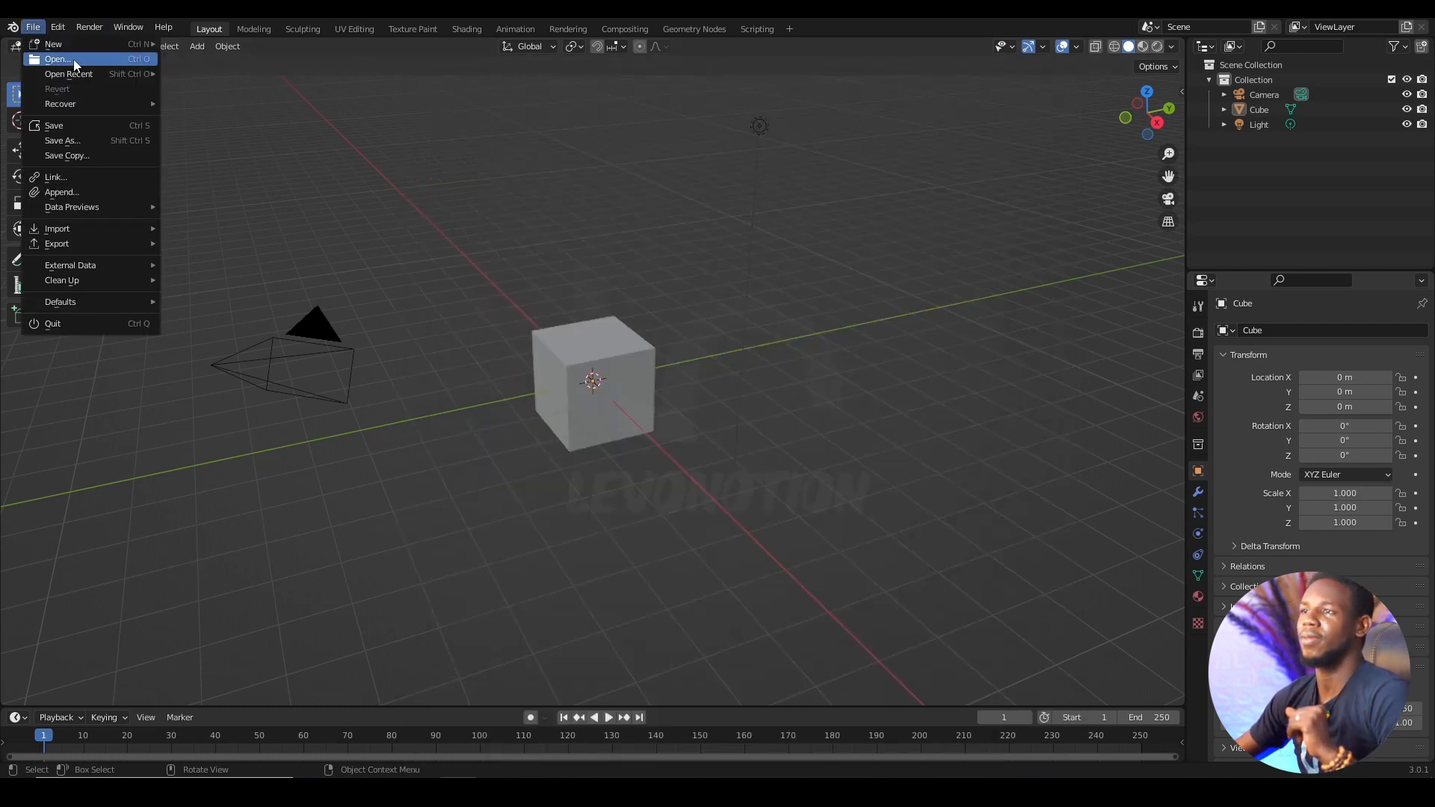
pyautogui.click(57, 60)
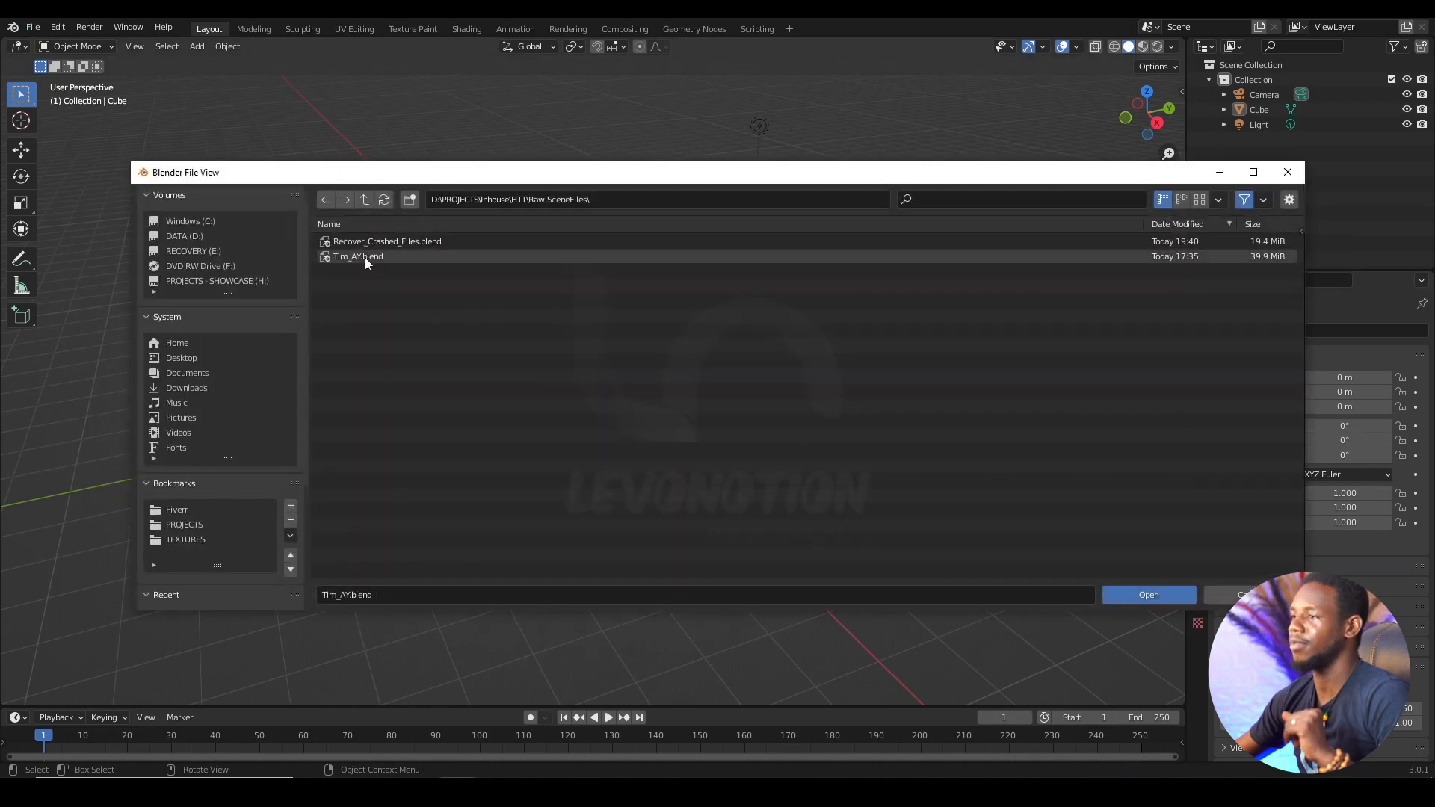